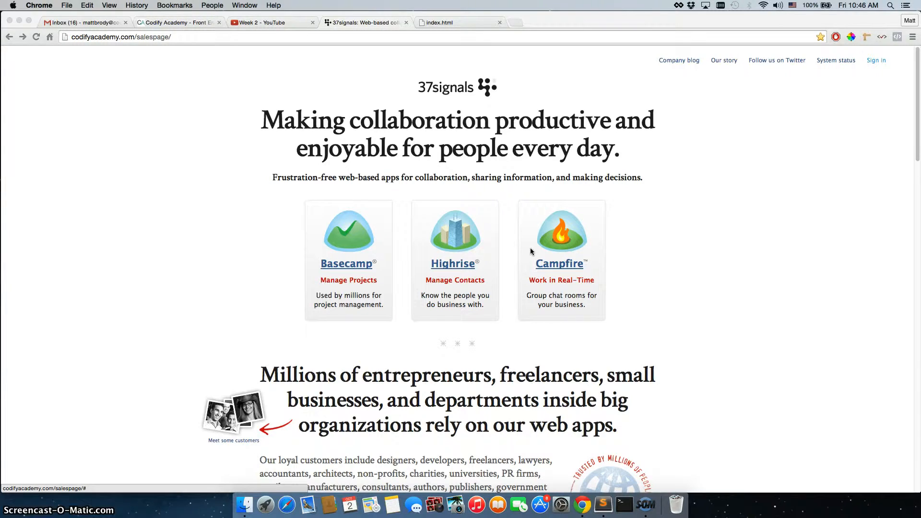
pyautogui.moveTo(353, 233)
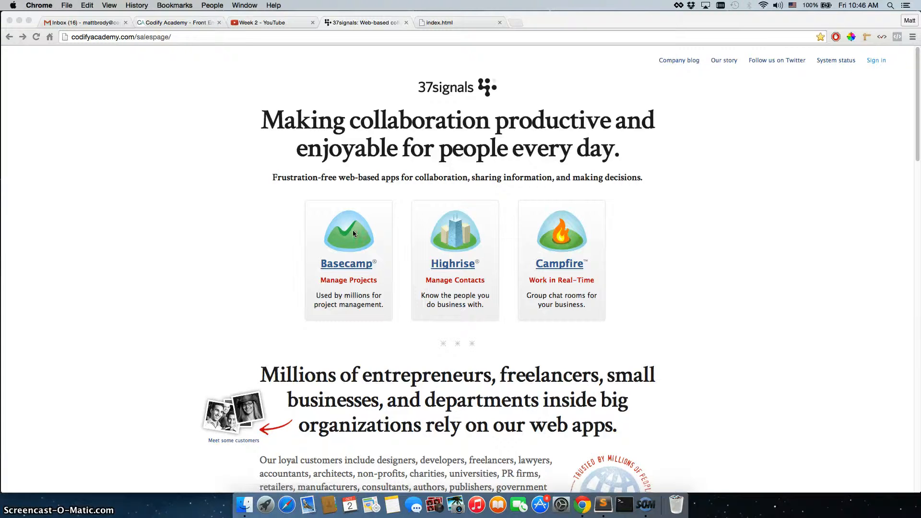
# Bring up the context menu for the Basecamp logo image on the 37signals sales page
pyautogui.rightClick(352, 232)
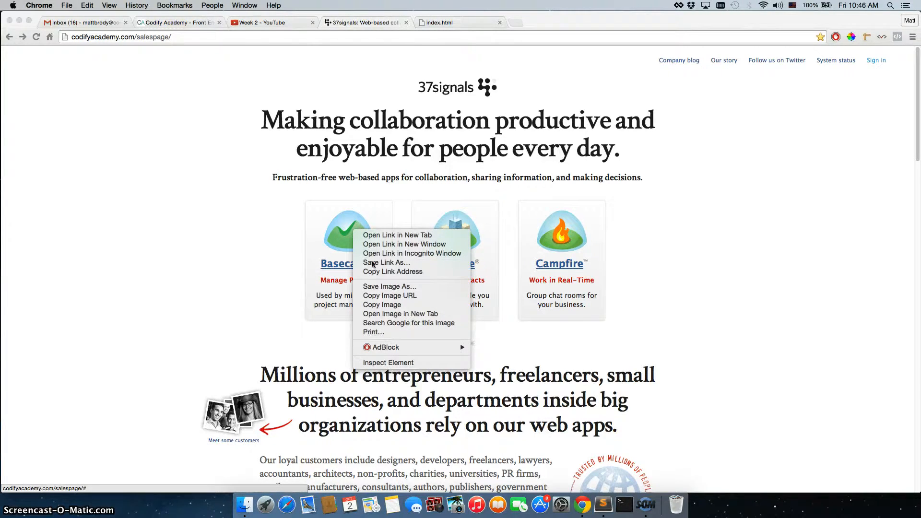
pyautogui.moveTo(388, 287)
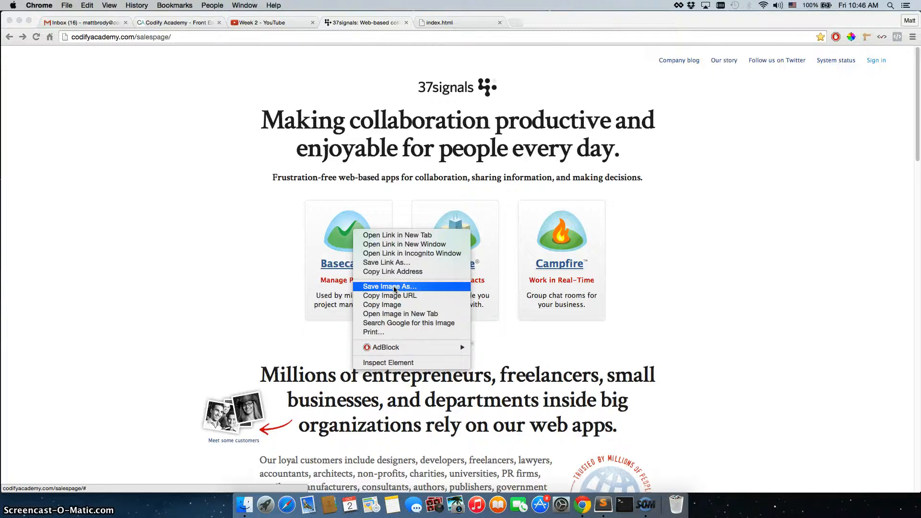
pyautogui.moveTo(217, 221)
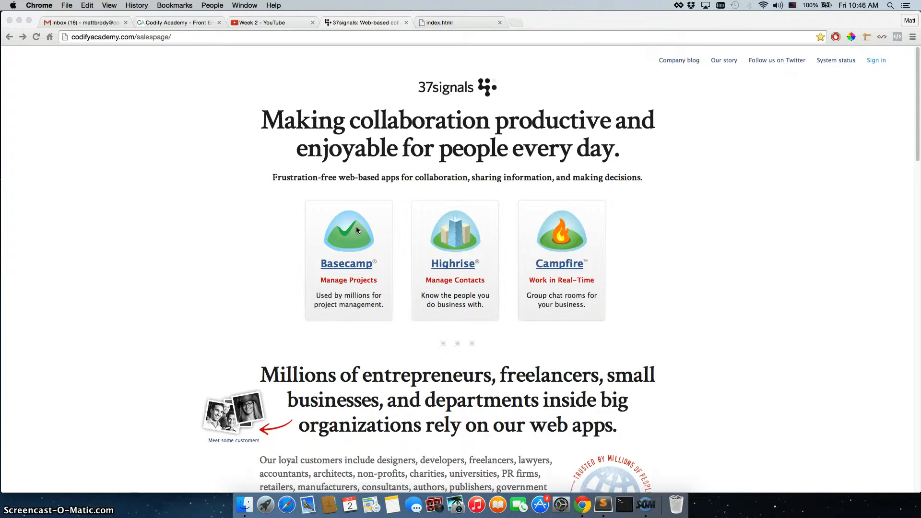
pyautogui.rightClick(355, 230)
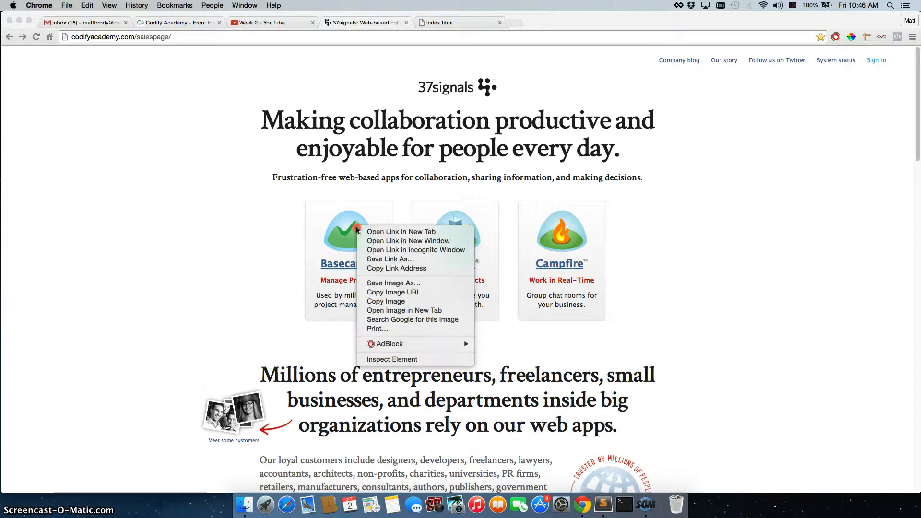
pyautogui.moveTo(392, 359)
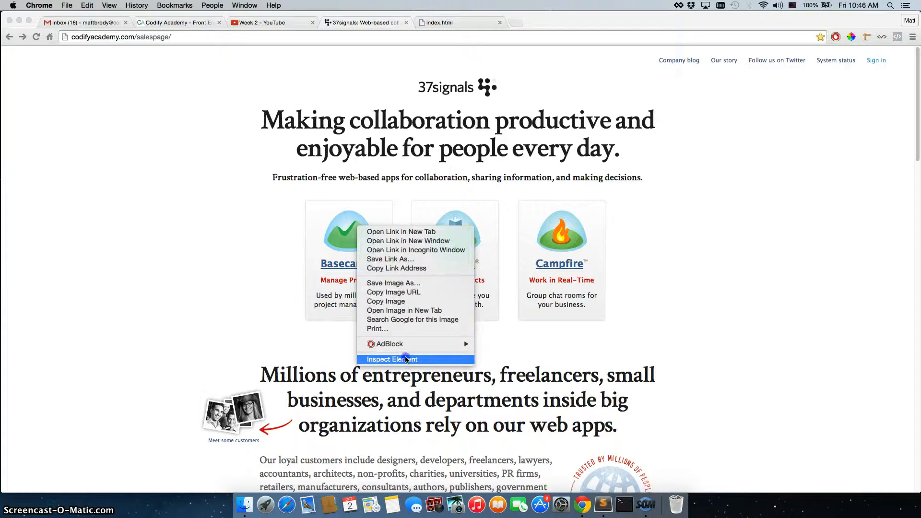
# Inspect the Basecamp logo element to reveal its markup and logo-bc.png source in DevTools
pyautogui.click(391, 358)
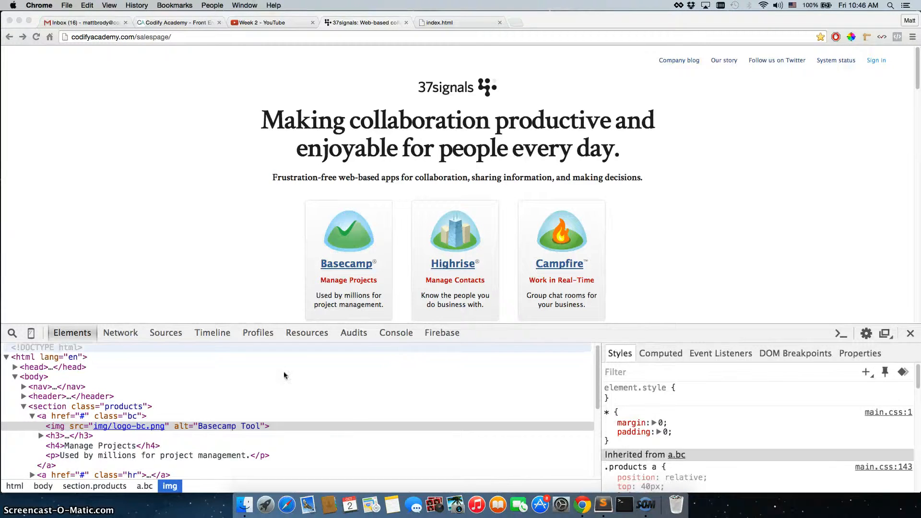
pyautogui.moveTo(104, 426)
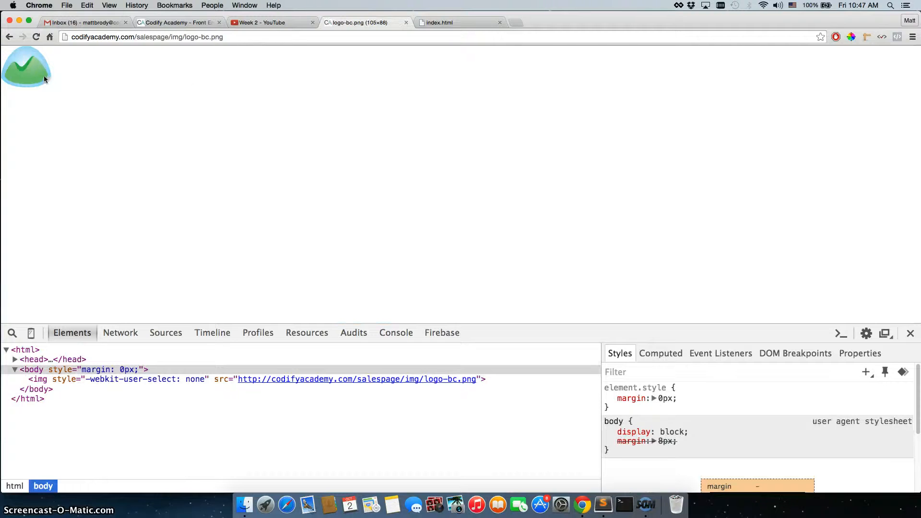
# Save logo-bc.png to the Desktop via Save Image As, then go back to the sales page
pyautogui.rightClick(26, 66)
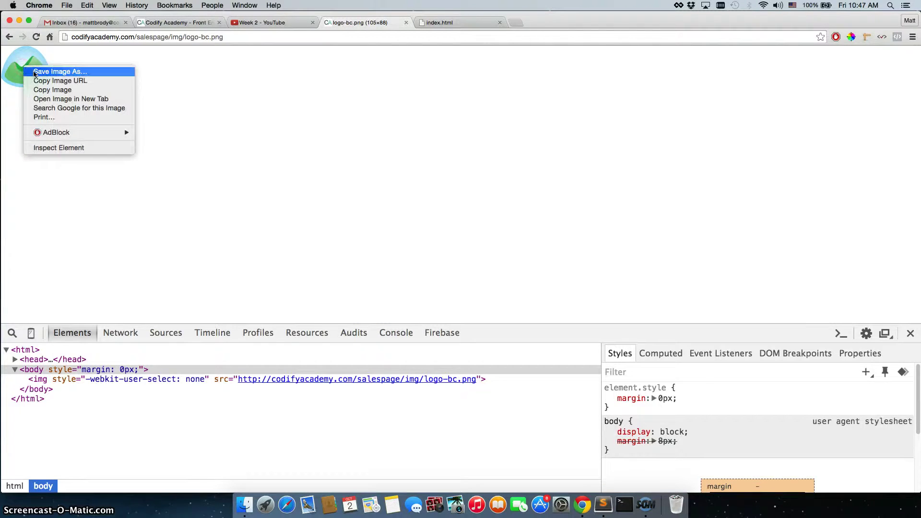
pyautogui.click(59, 71)
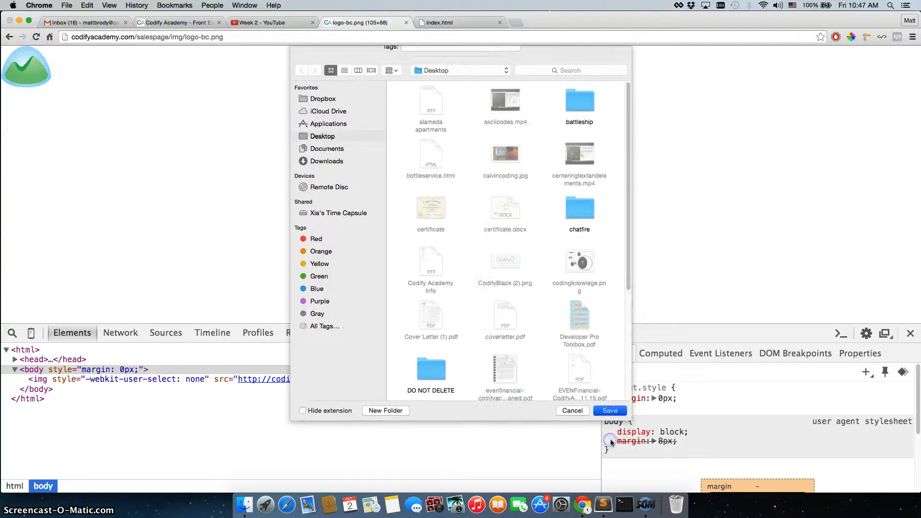
pyautogui.click(610, 411)
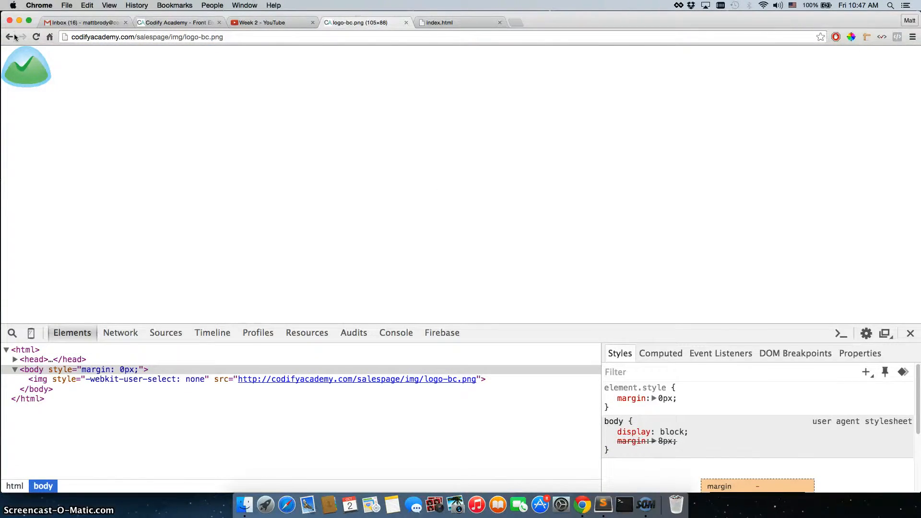
pyautogui.click(10, 37)
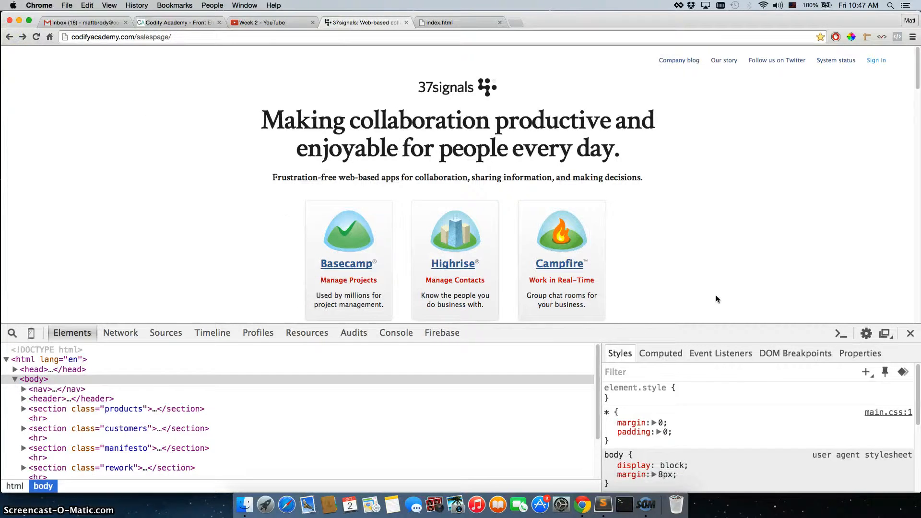
# Scroll the 37signals sales page down to the customers section
pyautogui.scroll(-3)
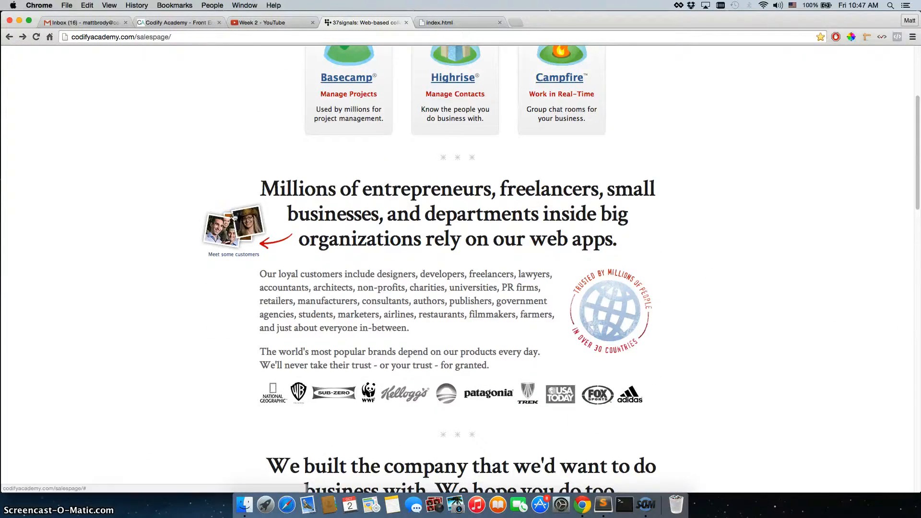
pyautogui.moveTo(179, 227)
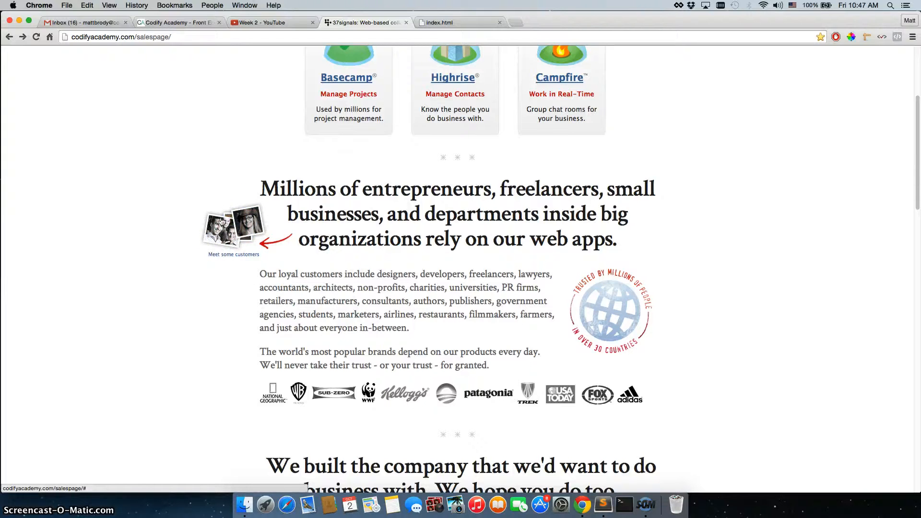
pyautogui.moveTo(279, 295)
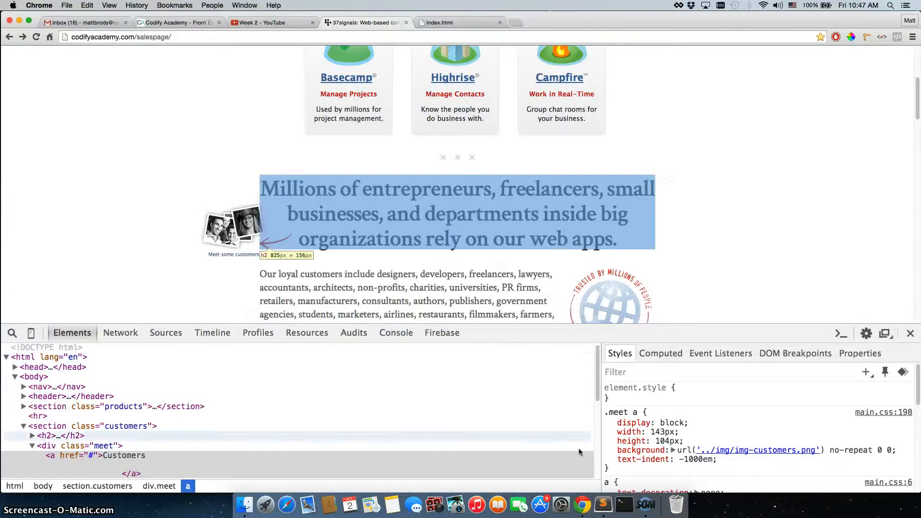
pyautogui.moveTo(758, 450)
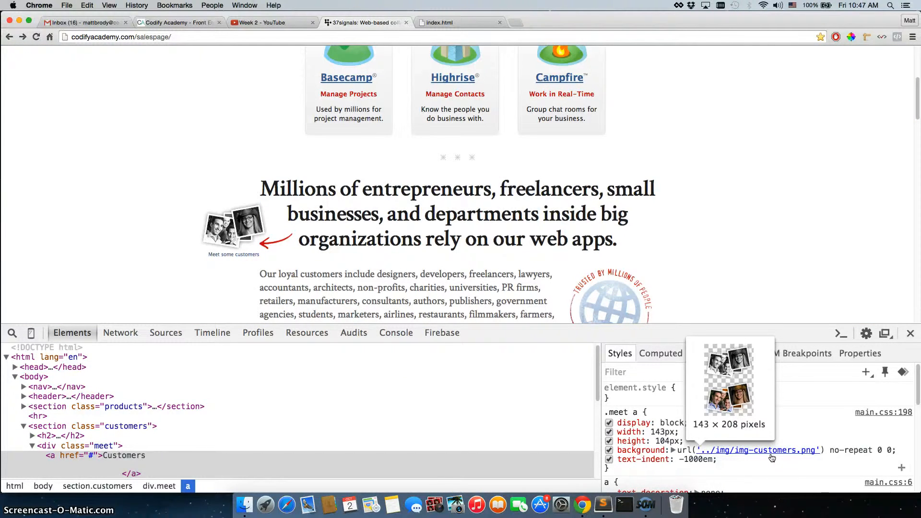
pyautogui.moveTo(731, 458)
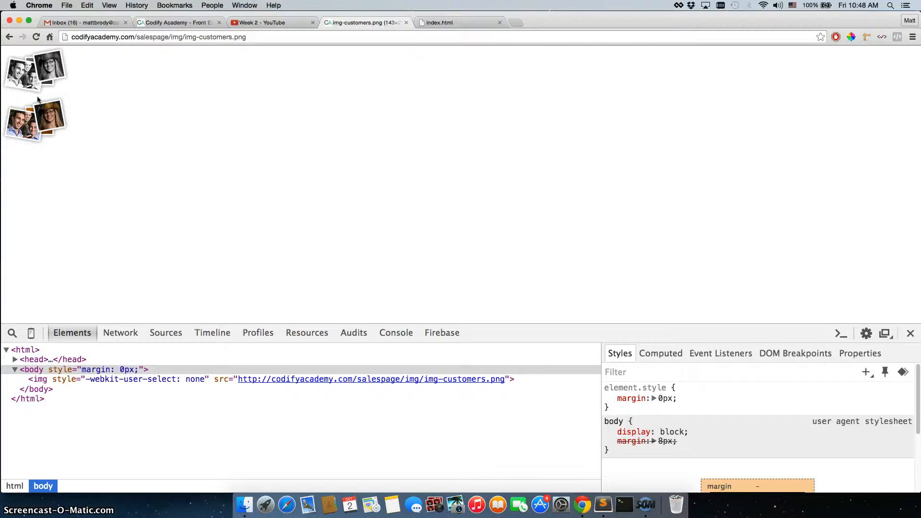
pyautogui.moveTo(66, 88)
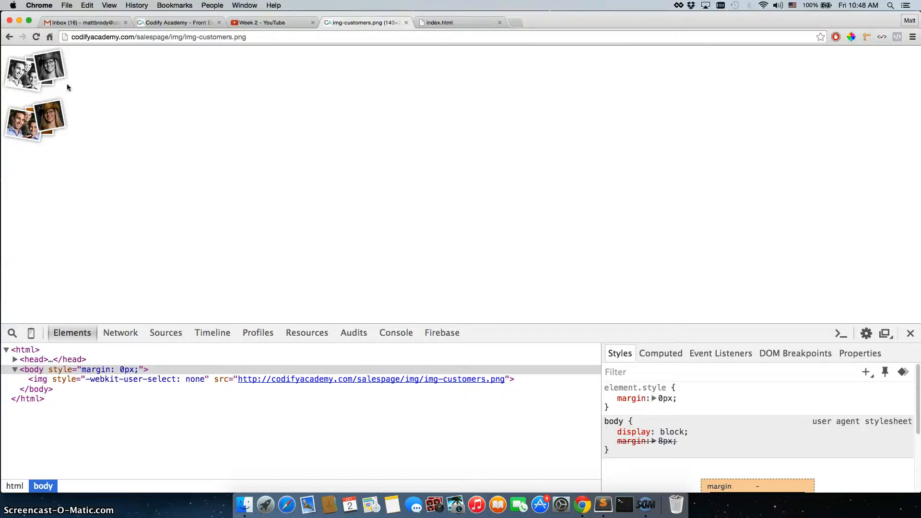
pyautogui.moveTo(82, 80)
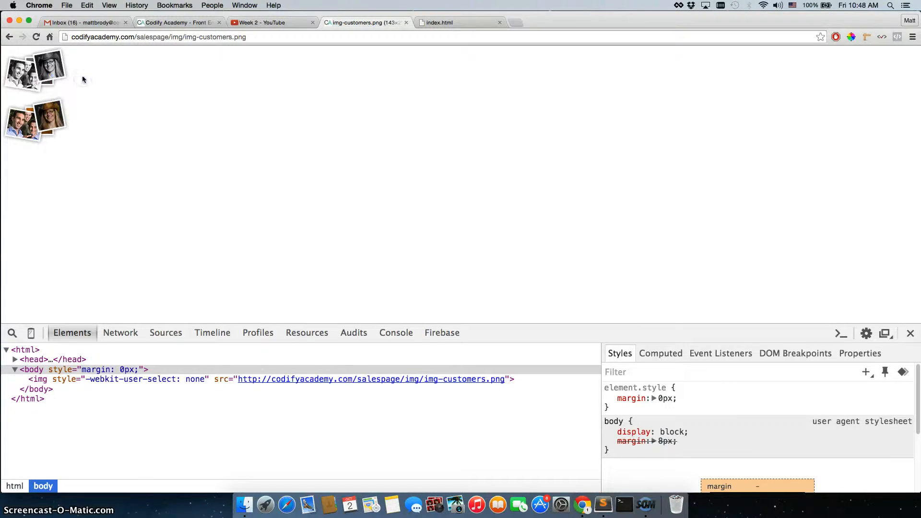
# Save img-customers.png to the Desktop with Cmd+S and close its Preview window
pyautogui.press('cmd+s')
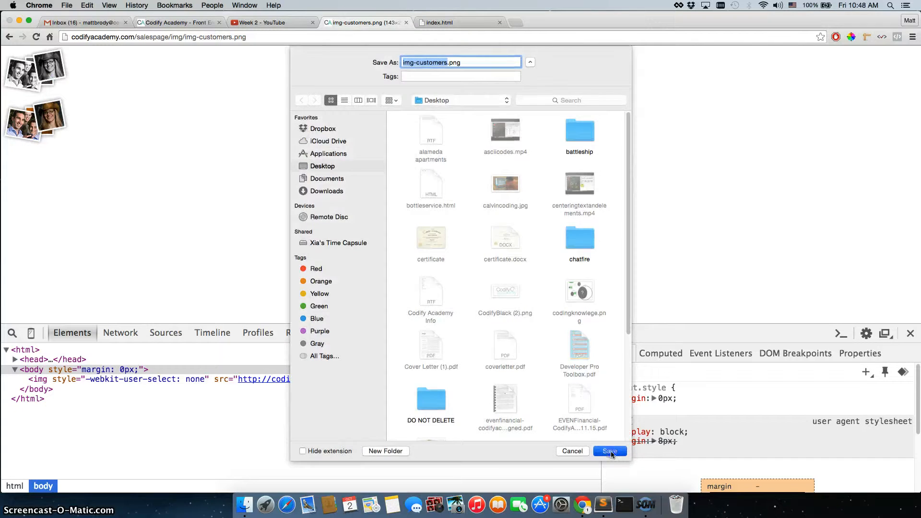
pyautogui.click(610, 451)
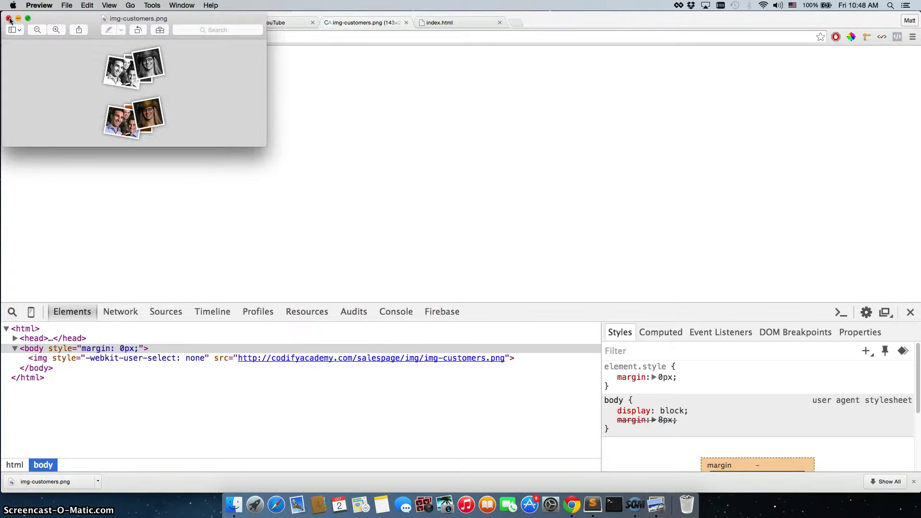
pyautogui.click(10, 18)
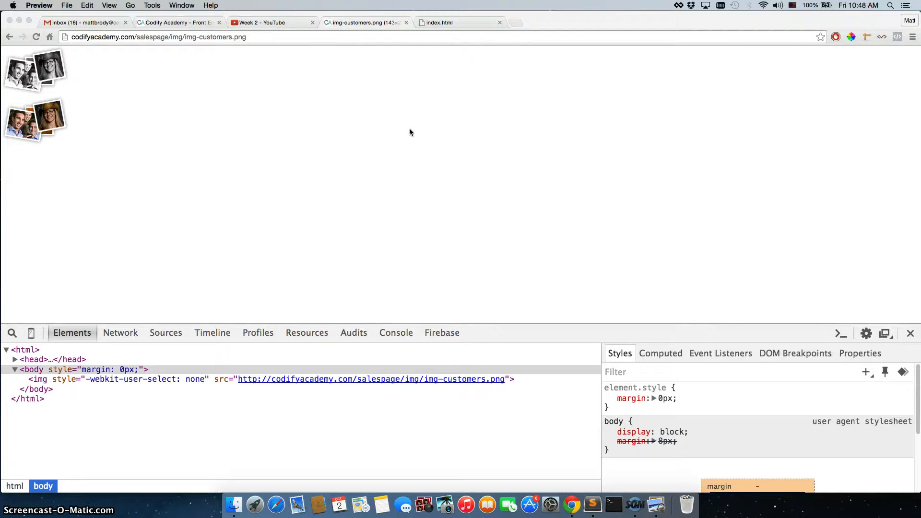
pyautogui.moveTo(414, 120)
pyautogui.write('mario spirt')
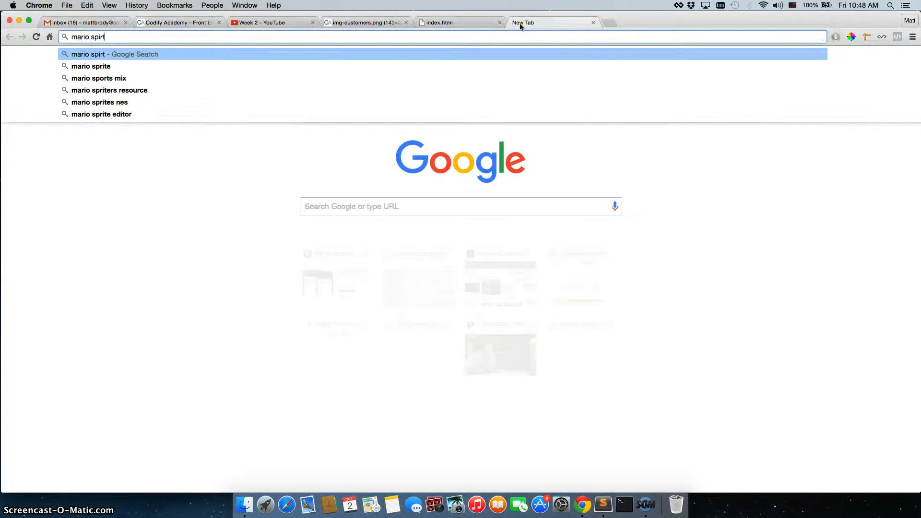
# Search Google for 'mario sprite' sheets, then switch back to the img-customers.png tab
pyautogui.press('Return')
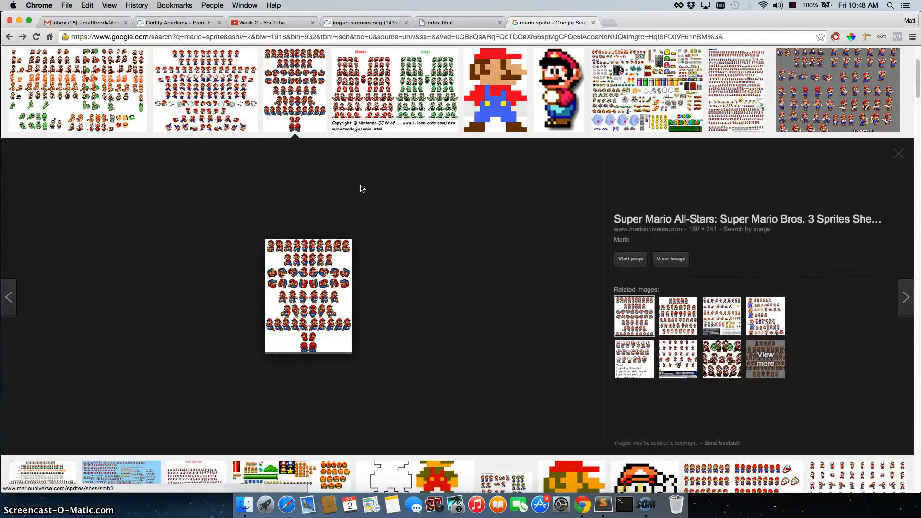
pyautogui.moveTo(324, 200)
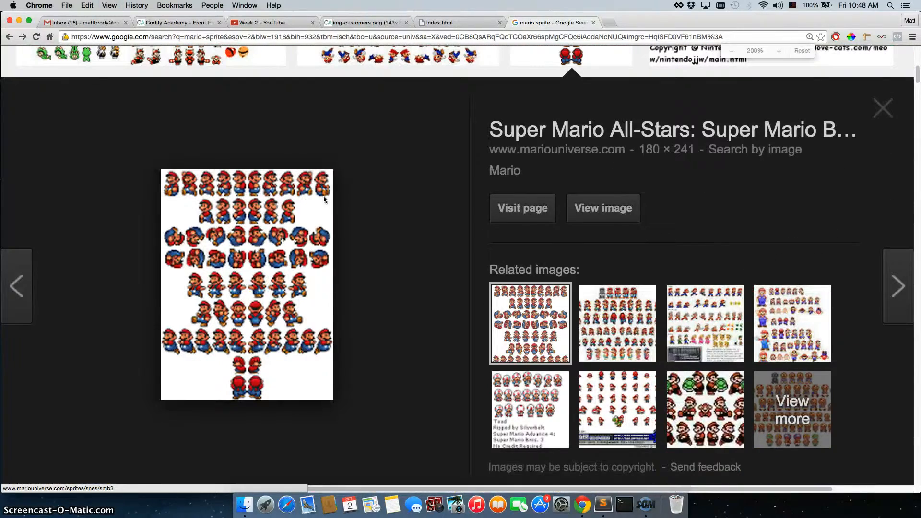
pyautogui.moveTo(346, 210)
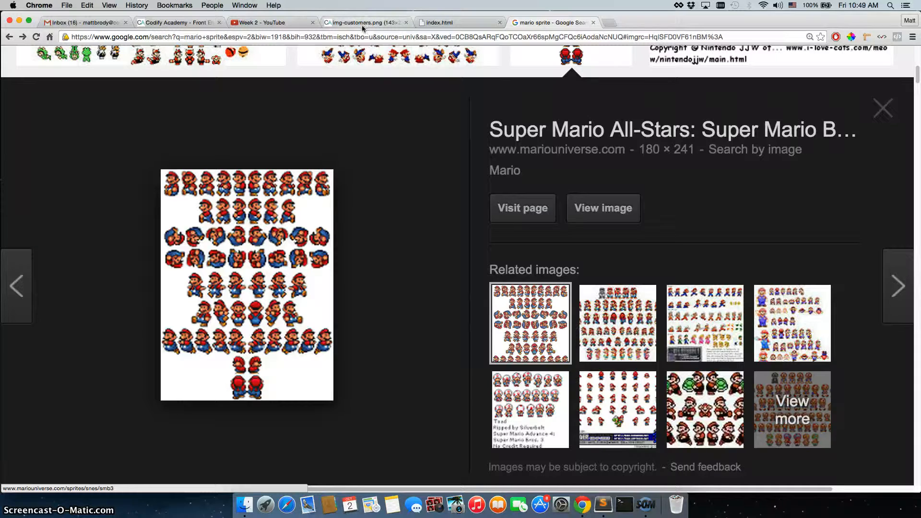
pyautogui.moveTo(365, 23)
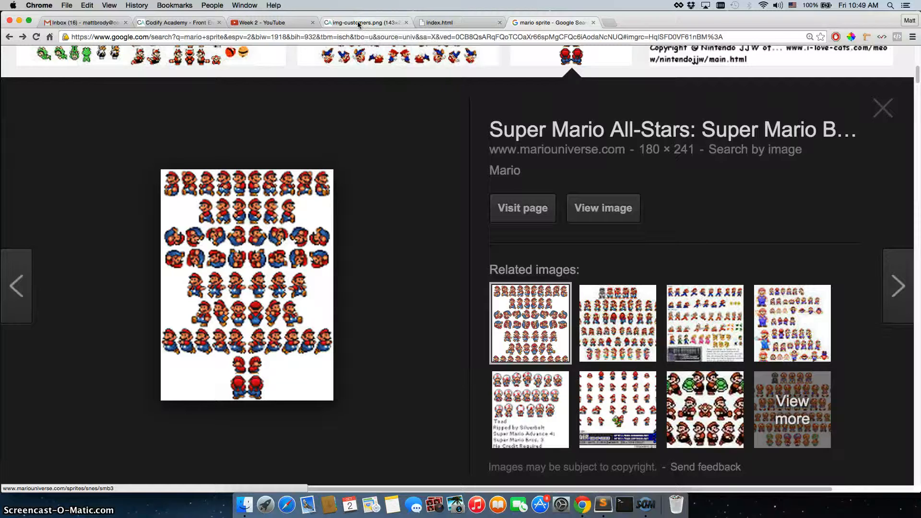
pyautogui.click(364, 23)
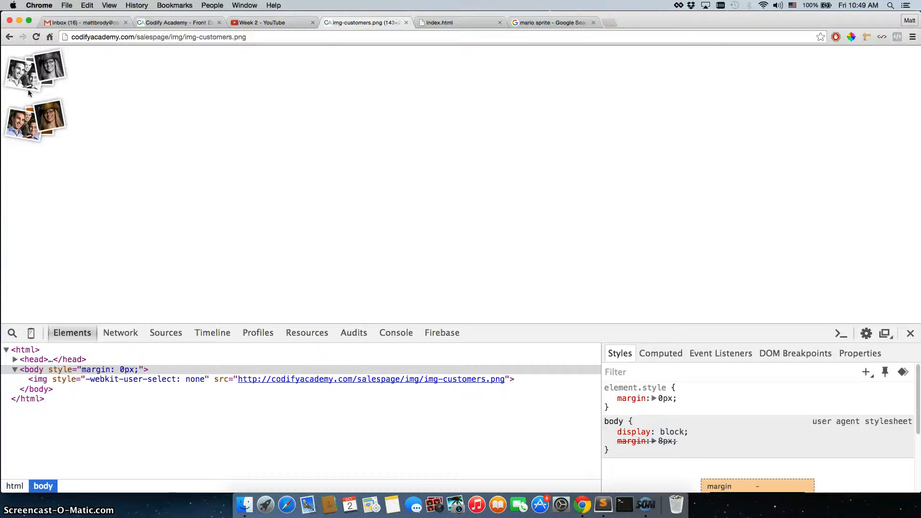
# Return to the 37signals tab and inspect the Meet some customers link's markup and sprite styles
pyautogui.click(177, 22)
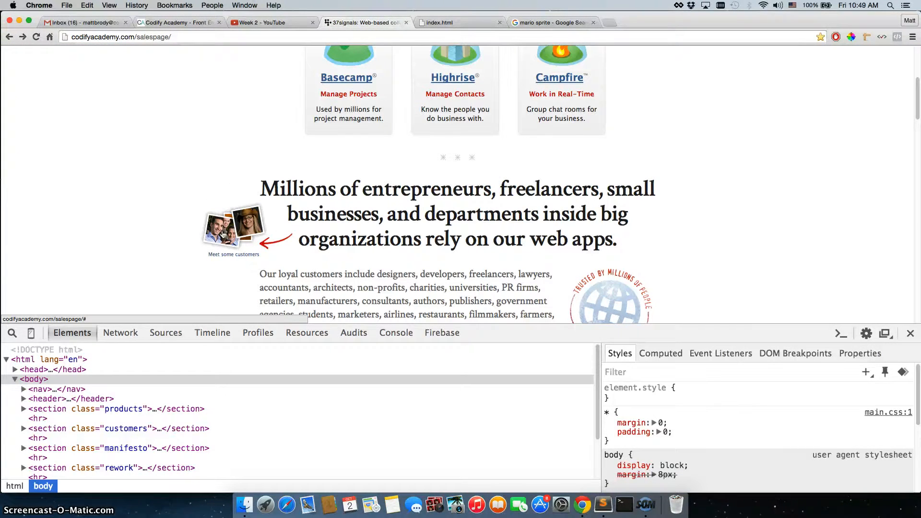
pyautogui.moveTo(232, 187)
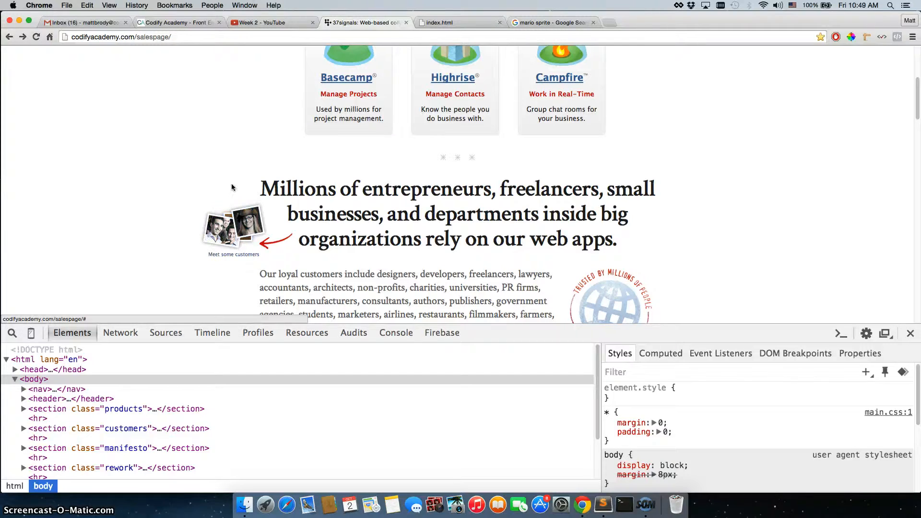
pyautogui.rightClick(233, 227)
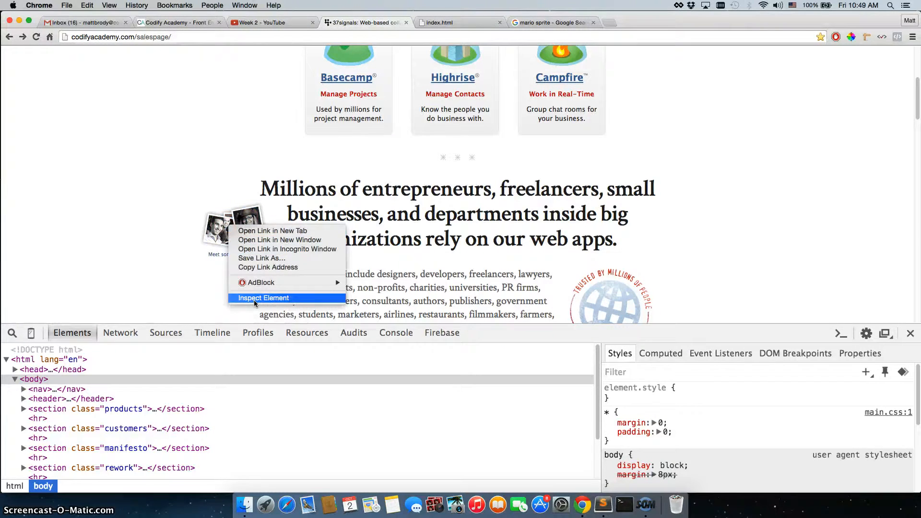
pyautogui.click(263, 297)
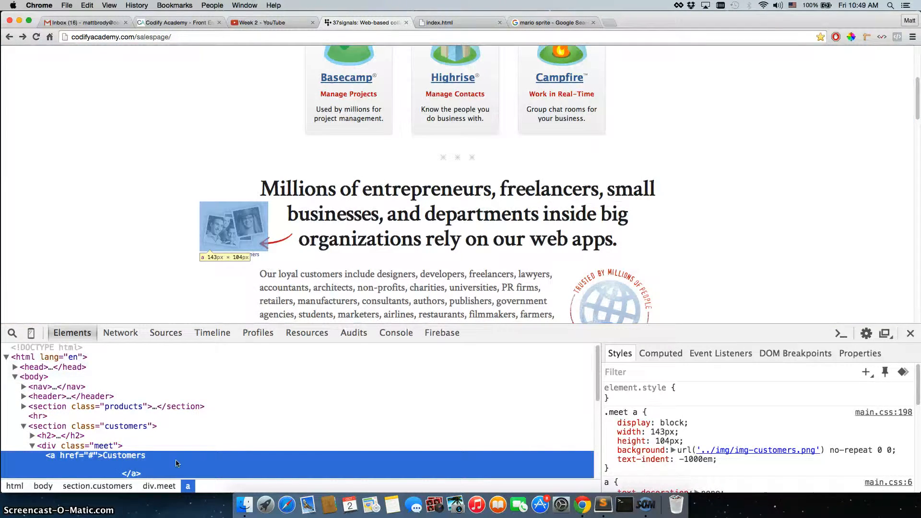
pyautogui.moveTo(304, 462)
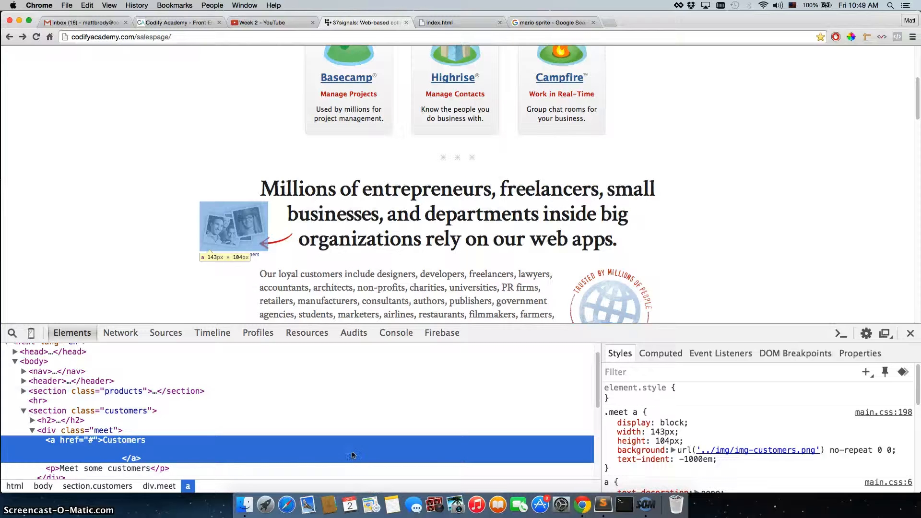
pyautogui.moveTo(335, 445)
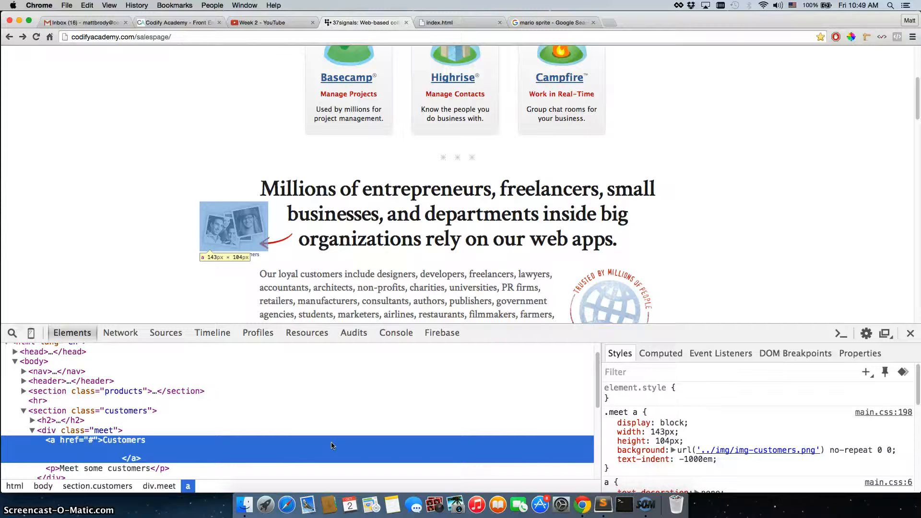
pyautogui.moveTo(315, 448)
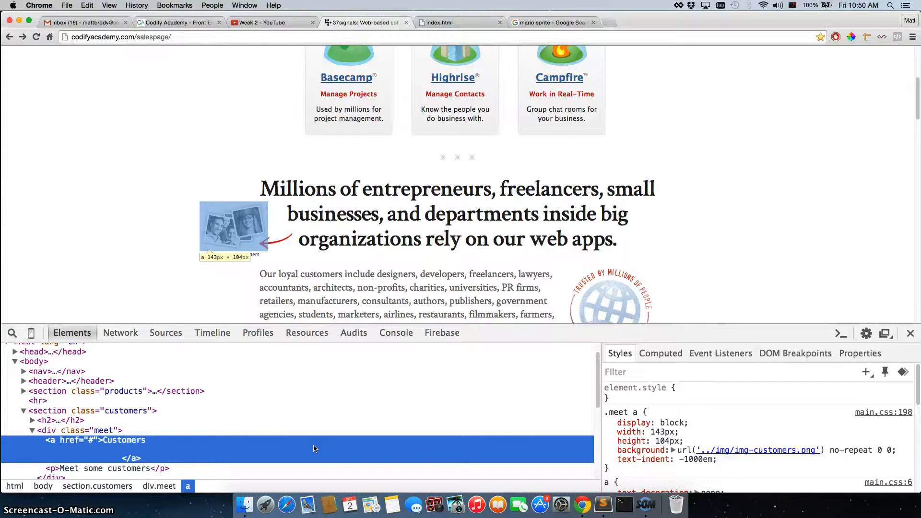
# Force the customers <a> element into :hover, revealing background-position 0 100%
pyautogui.rightClick(314, 449)
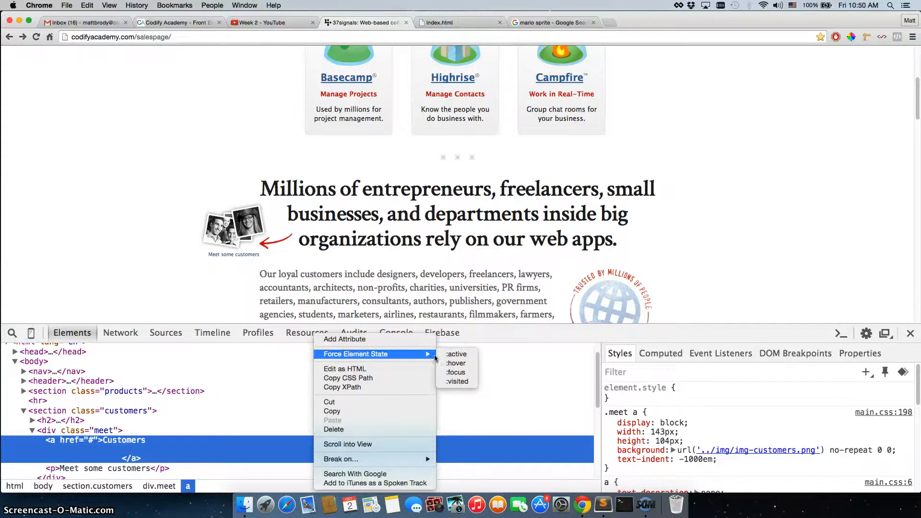
pyautogui.moveTo(456, 363)
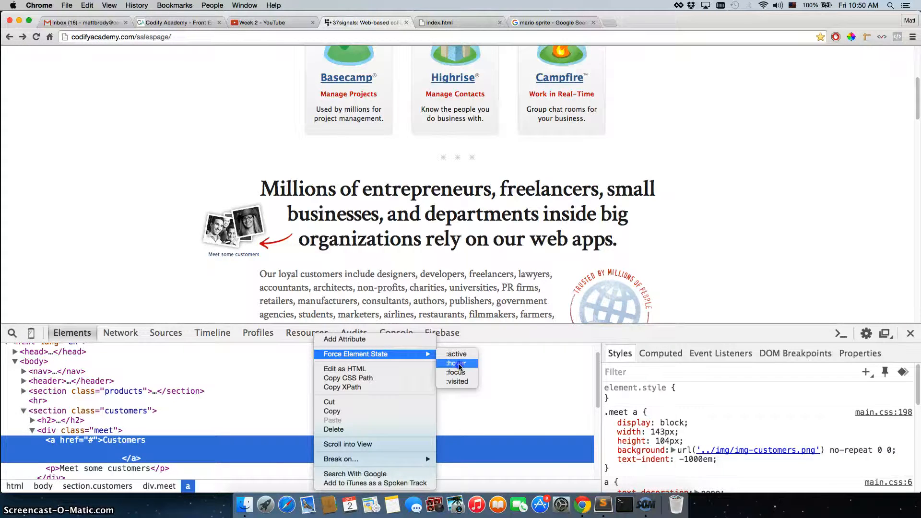
pyautogui.click(455, 363)
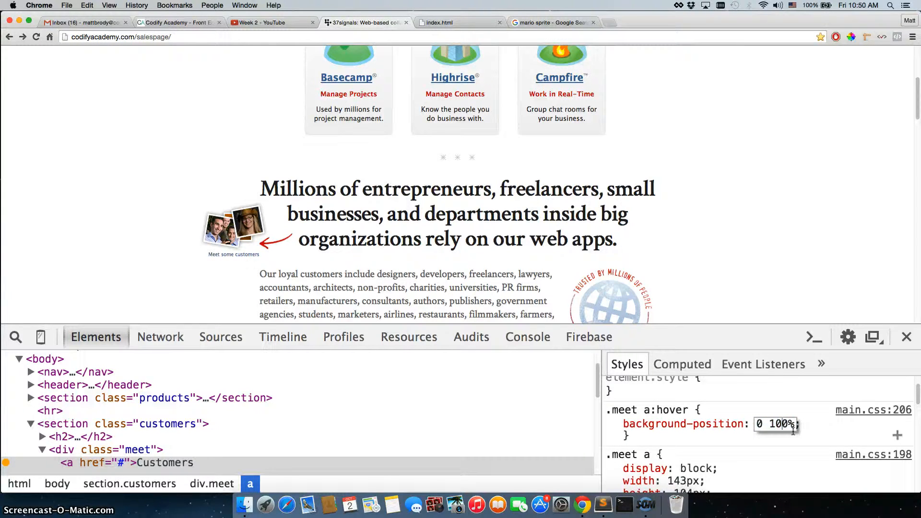
pyautogui.write('20%')
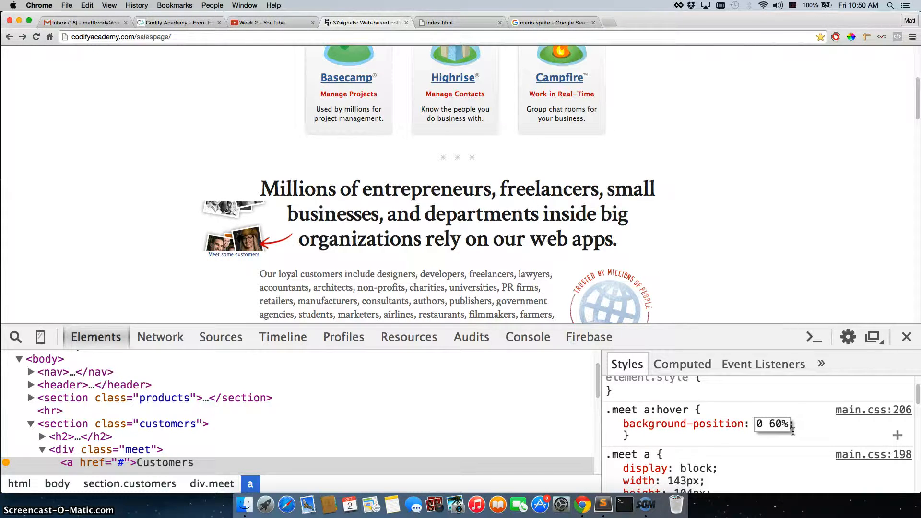
pyautogui.write('0%')
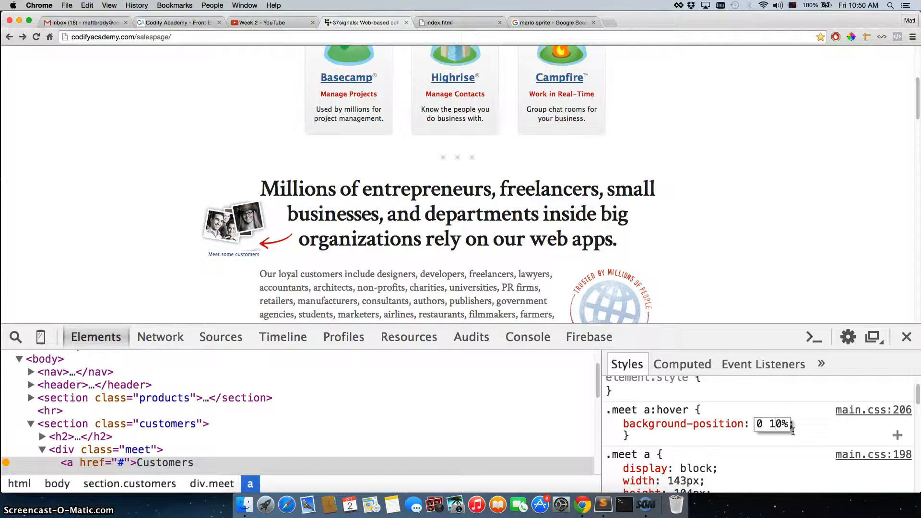
pyautogui.write('100%')
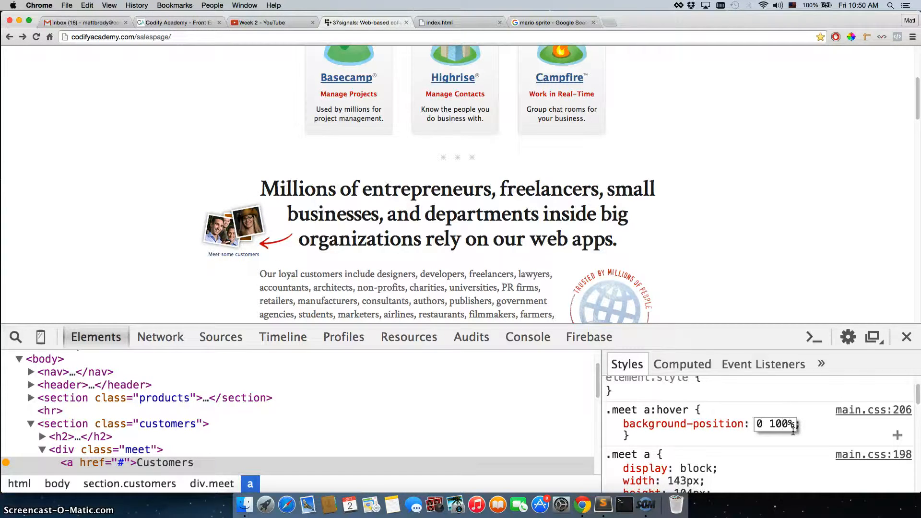